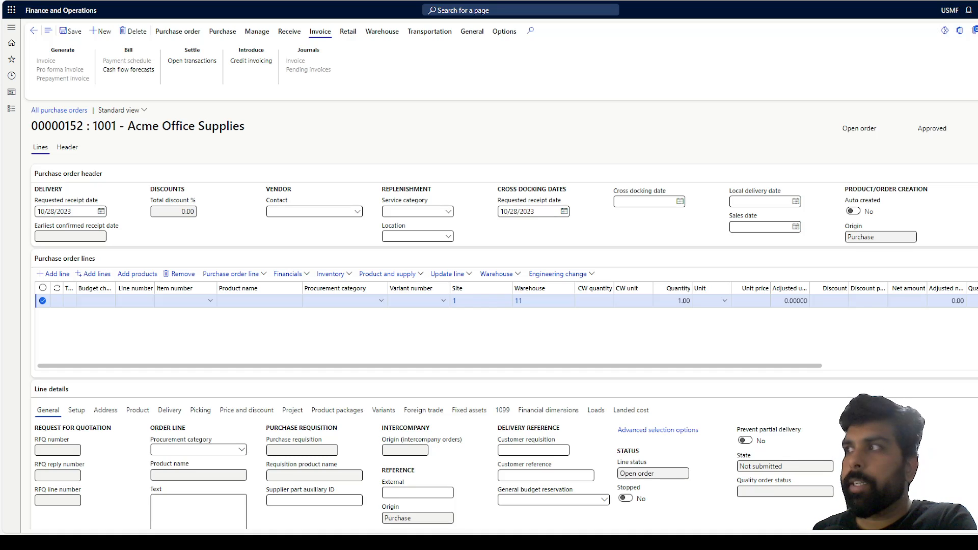
# Step: Enter 'ca' as the item number on order 00000152's line and browse the lookup results
pyautogui.click(186, 300)
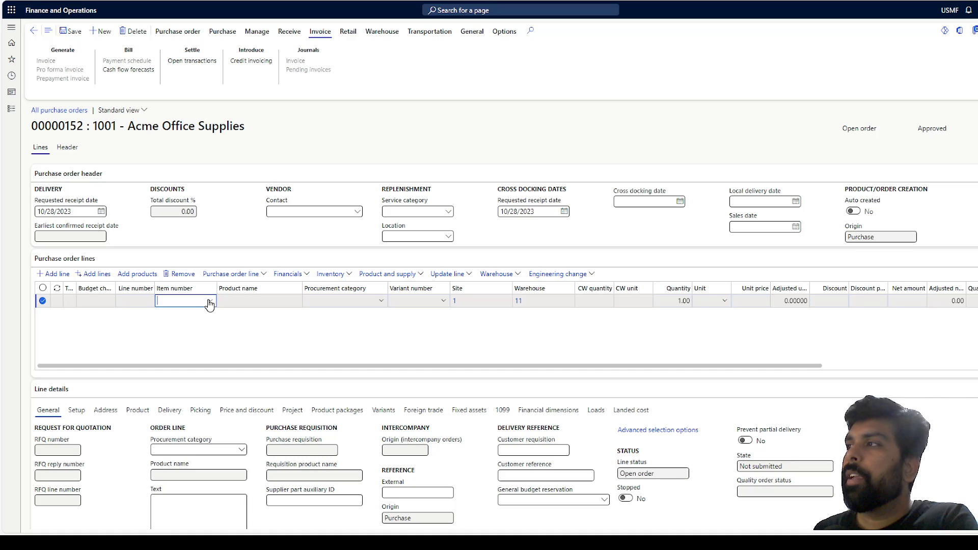
pyautogui.click(214, 302)
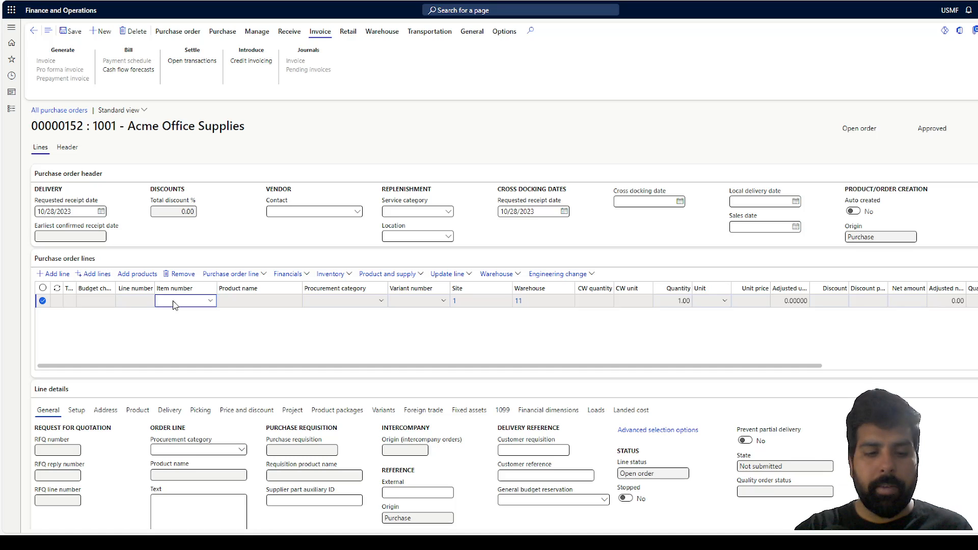
pyautogui.write('car')
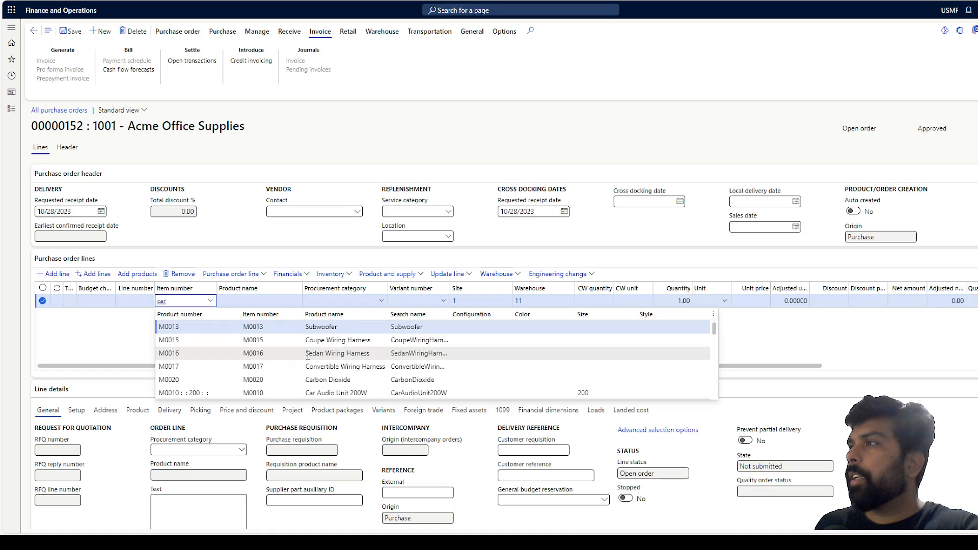
pyautogui.moveTo(306, 353)
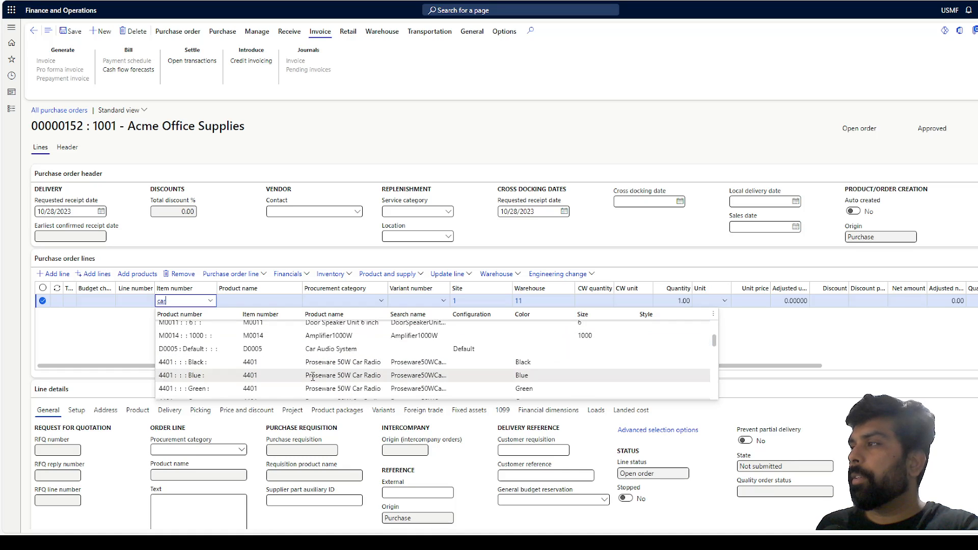
pyautogui.scroll(-3)
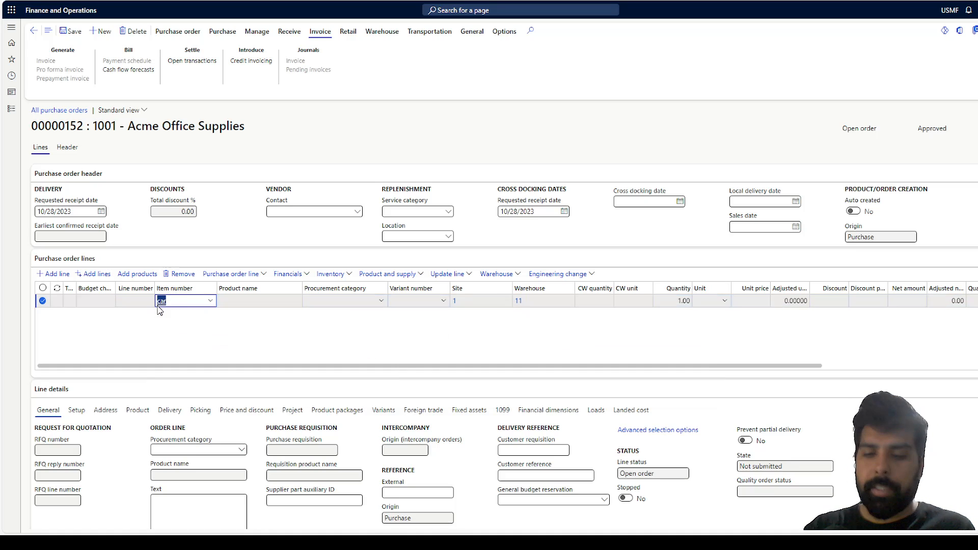
# Step: Enter 'radi' as the item number and review the Proseware 50W Car Radio rows
pyautogui.write('radi')
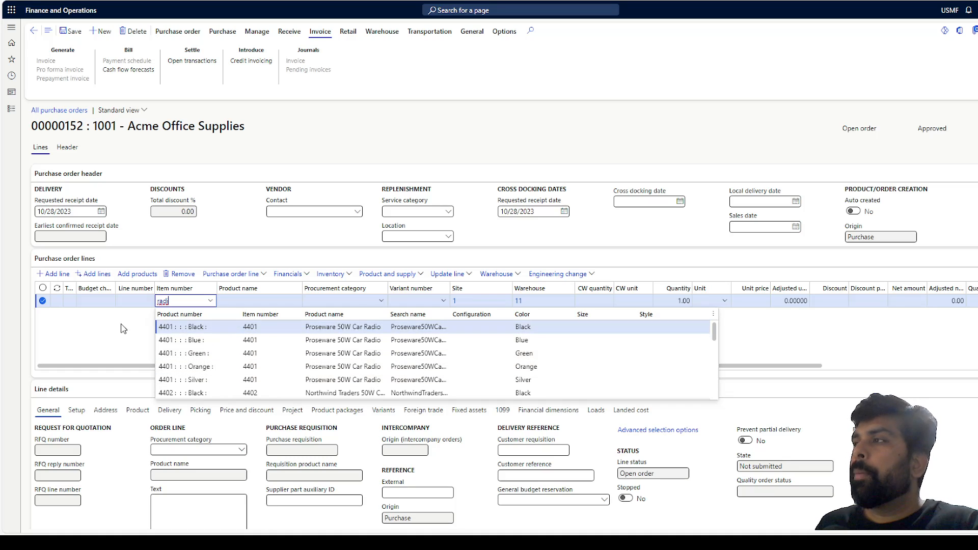
pyautogui.moveTo(184, 278)
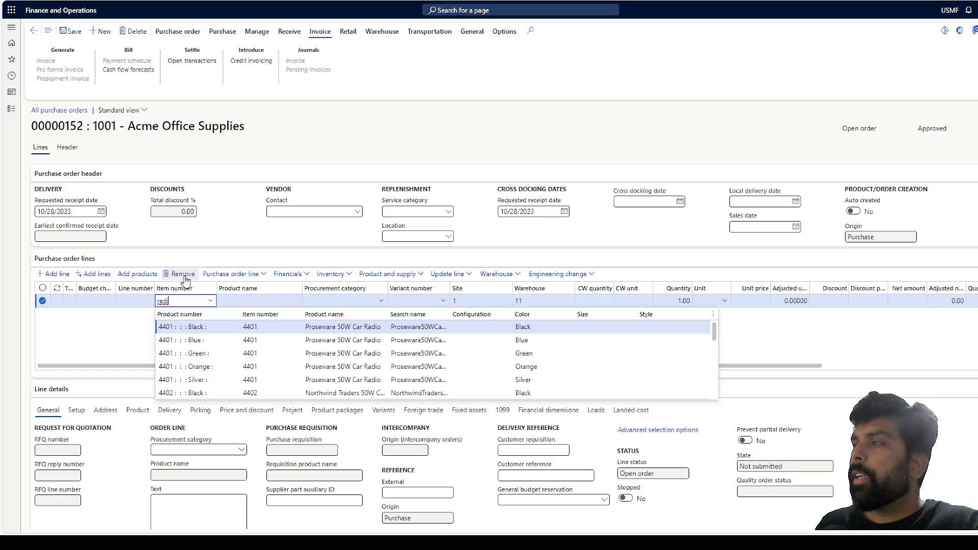
pyautogui.click(178, 273)
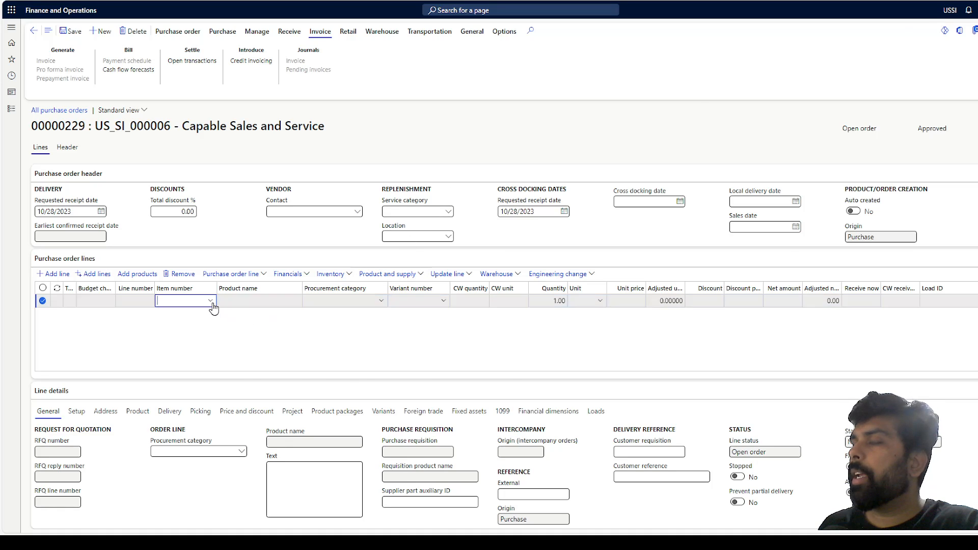
# Step: Enter 'ser' in order 00000229's item number lookup to find ServerOS item S0011
pyautogui.click(184, 300)
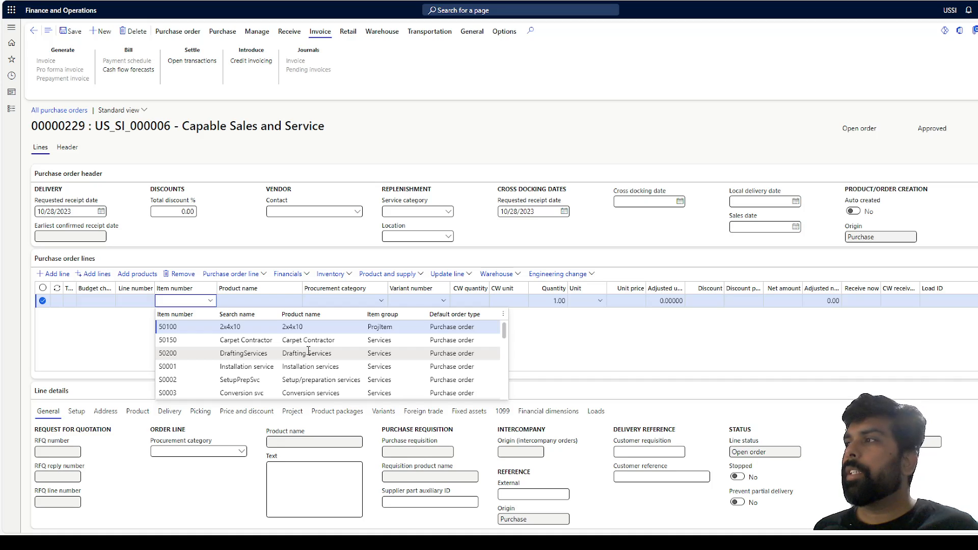
pyautogui.write('ser')
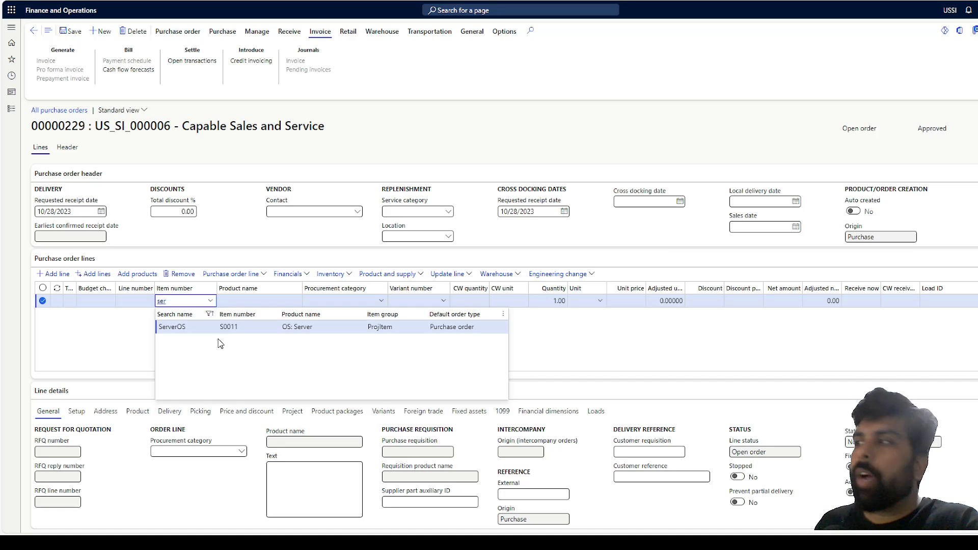
pyautogui.moveTo(473, 74)
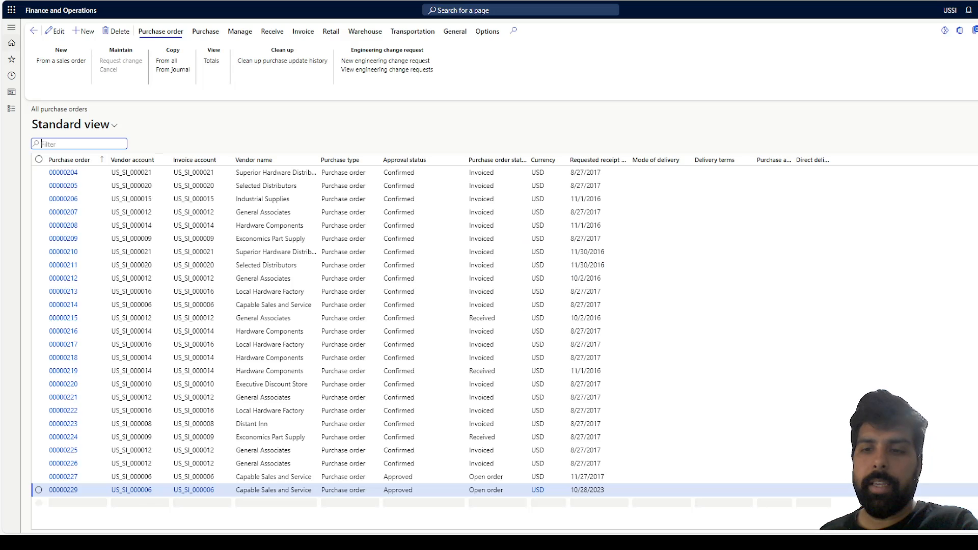
# Step: Navigate from Home to Sales and marketing > Setup > Search > Search criteria
pyautogui.click(11, 42)
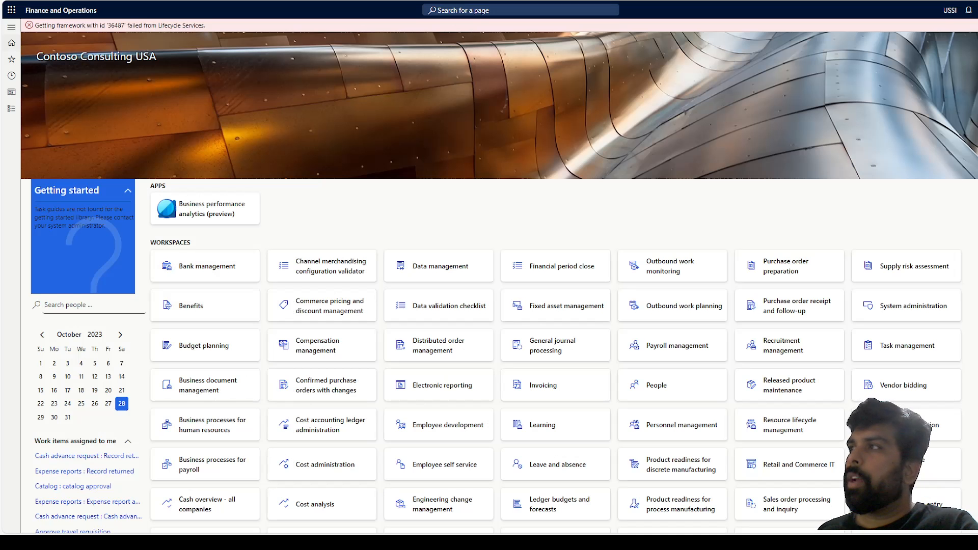
pyautogui.click(10, 27)
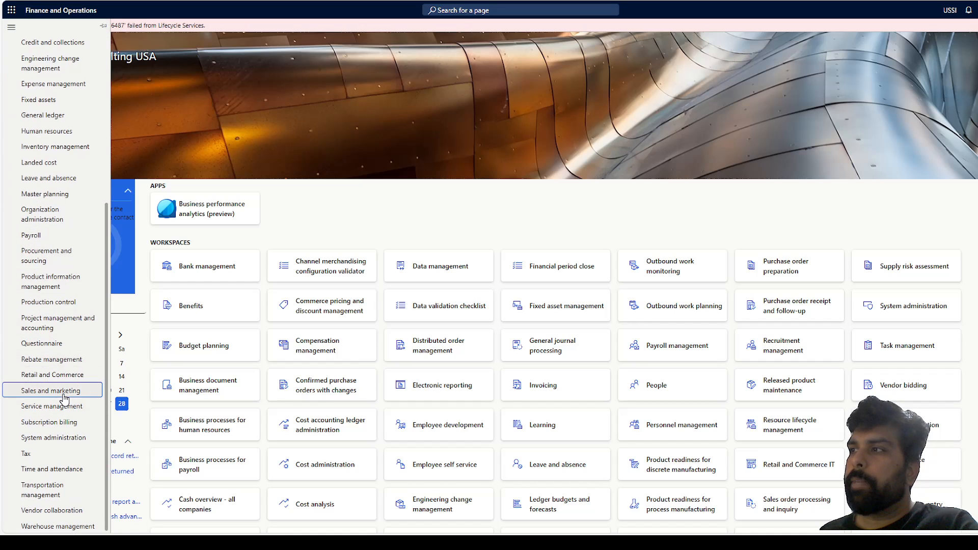
pyautogui.click(53, 390)
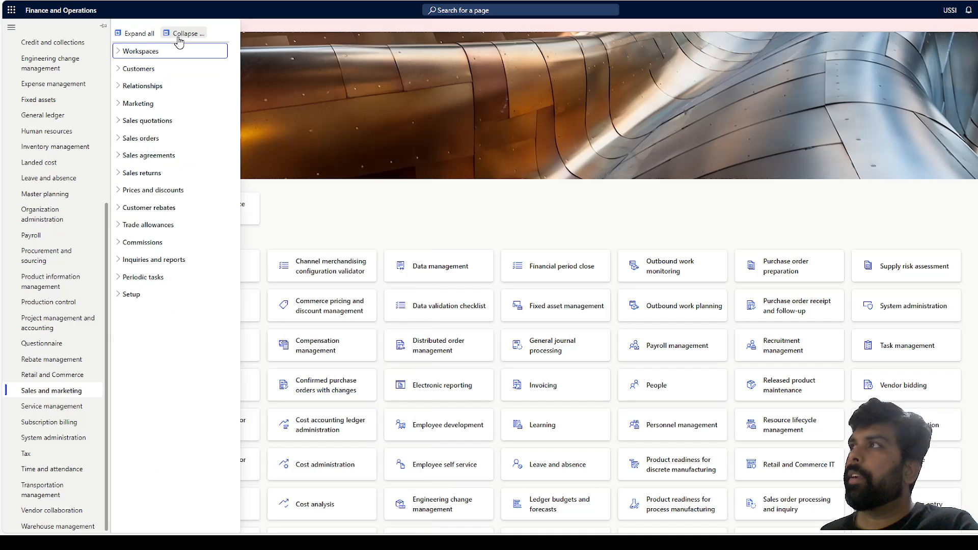
pyautogui.click(131, 294)
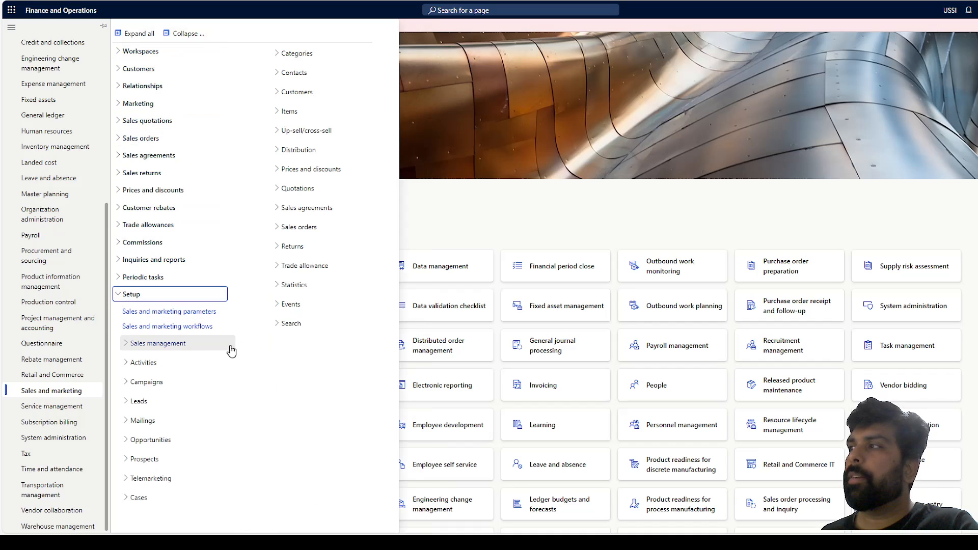
pyautogui.click(289, 323)
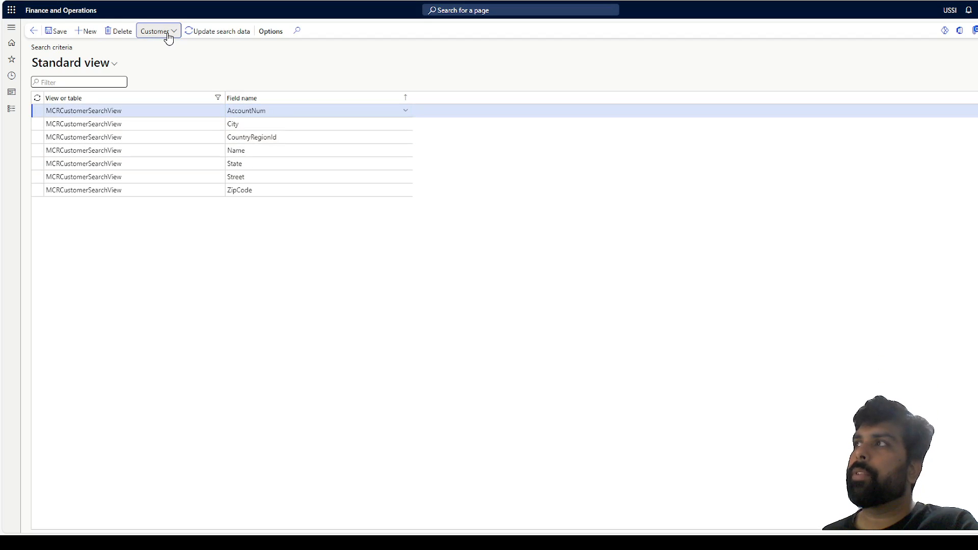
# Step: Switch the search criteria from Customer to Product
pyautogui.click(156, 31)
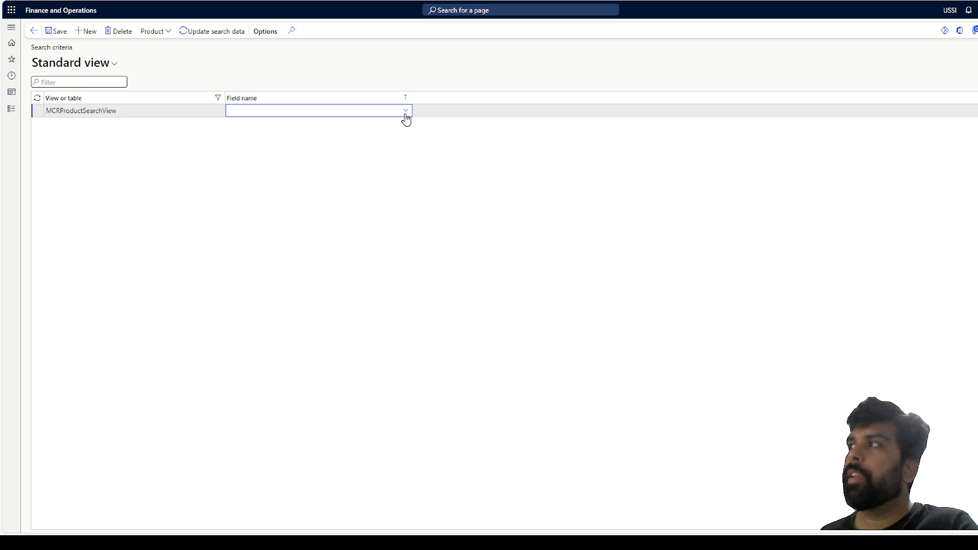
# Step: Add configId and ItemId as product search criteria fields
pyautogui.click(404, 111)
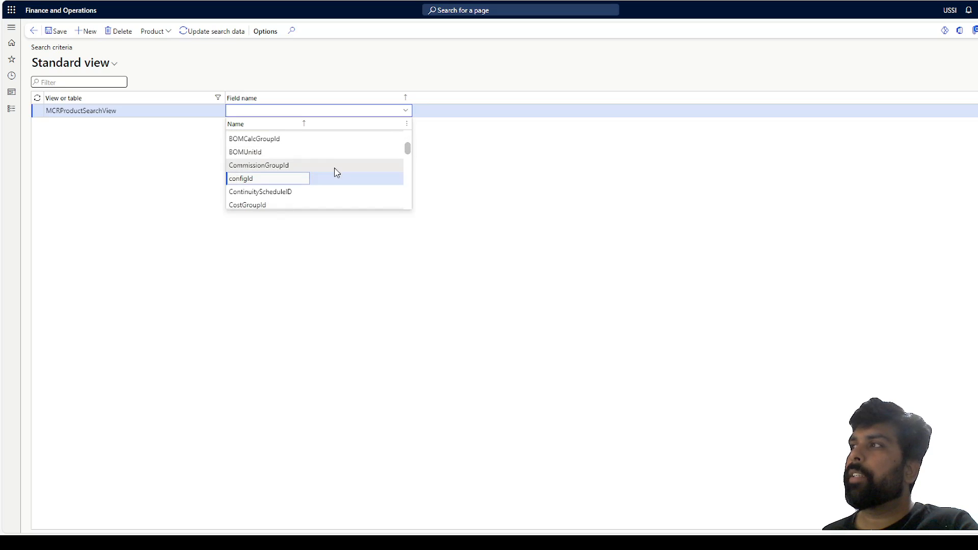
pyautogui.click(241, 178)
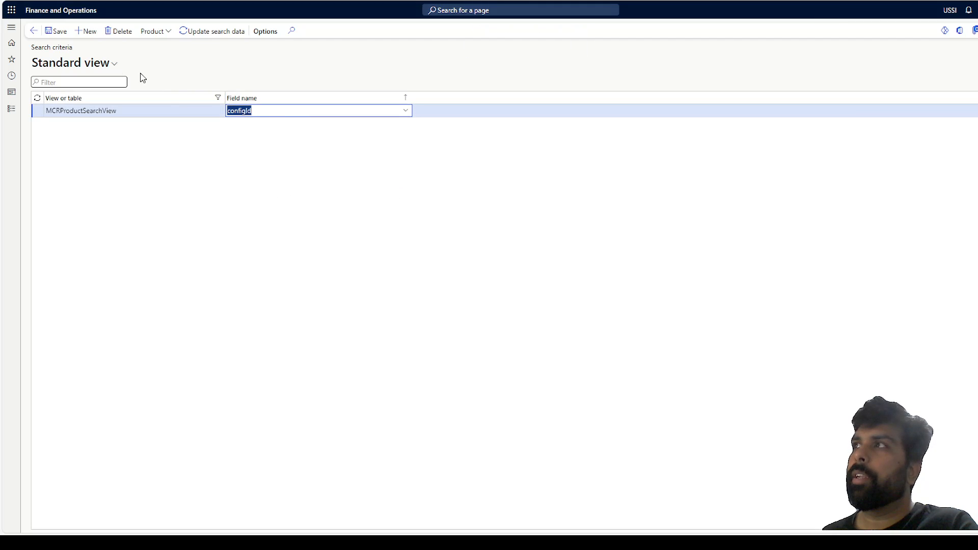
pyautogui.click(88, 31)
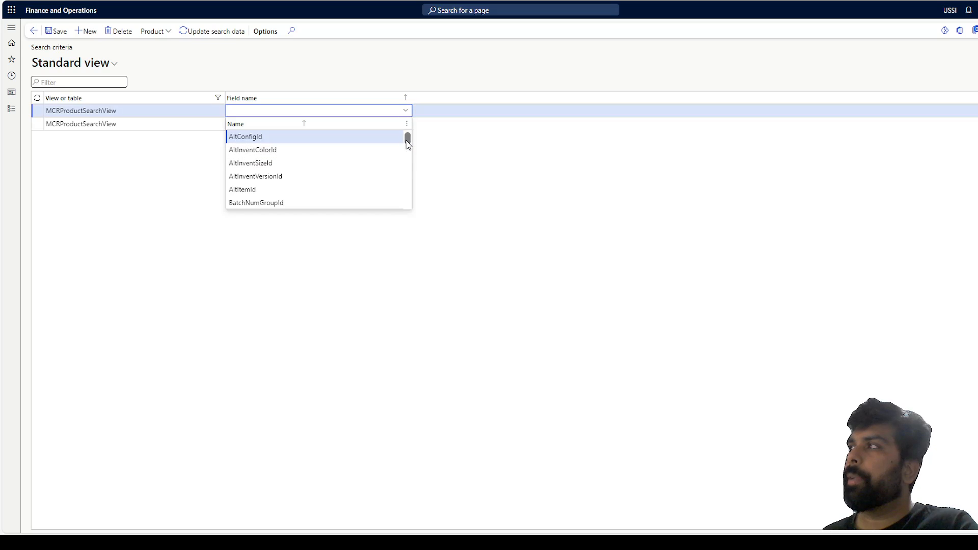
pyautogui.scroll(-3)
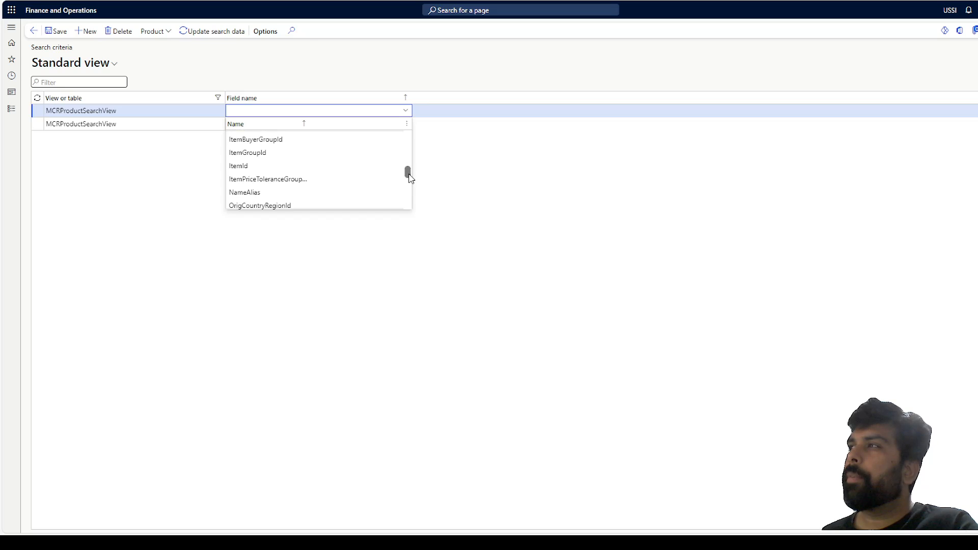
pyautogui.click(239, 166)
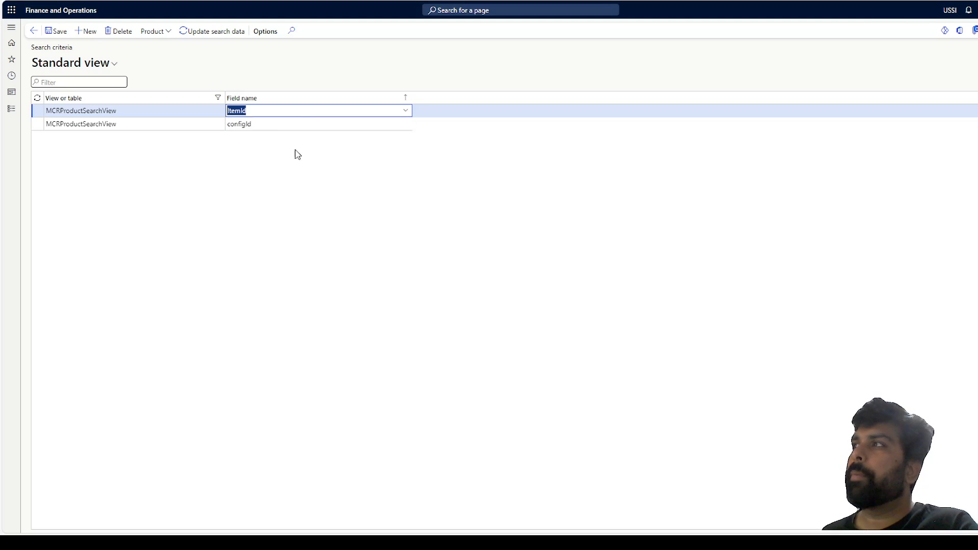
# Step: Add NameAlias and further field rows, then run Update search data
pyautogui.click(85, 31)
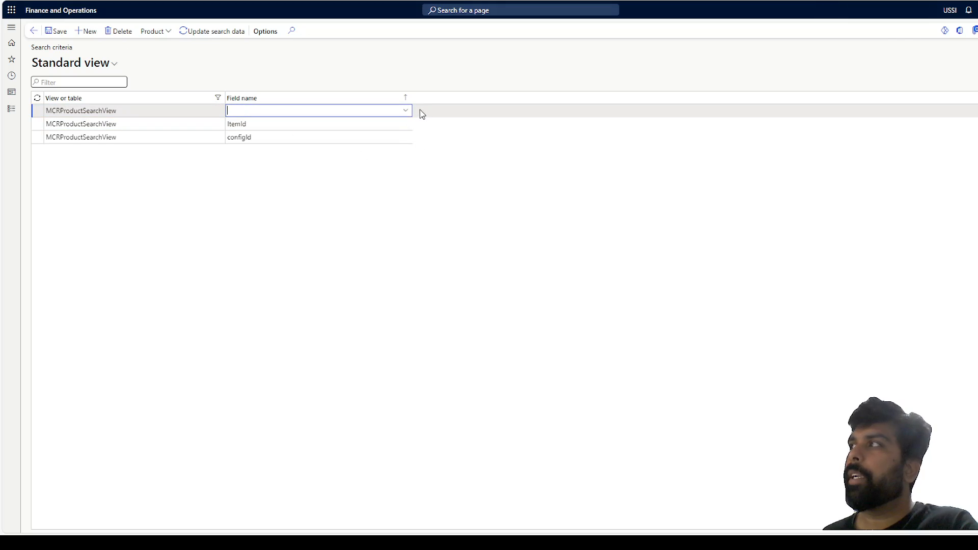
pyautogui.click(404, 110)
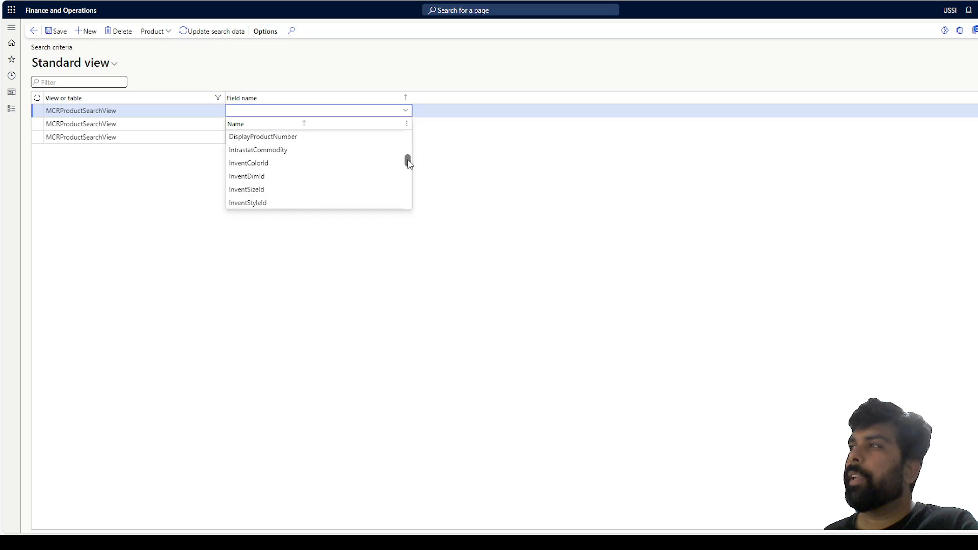
pyautogui.scroll(-3)
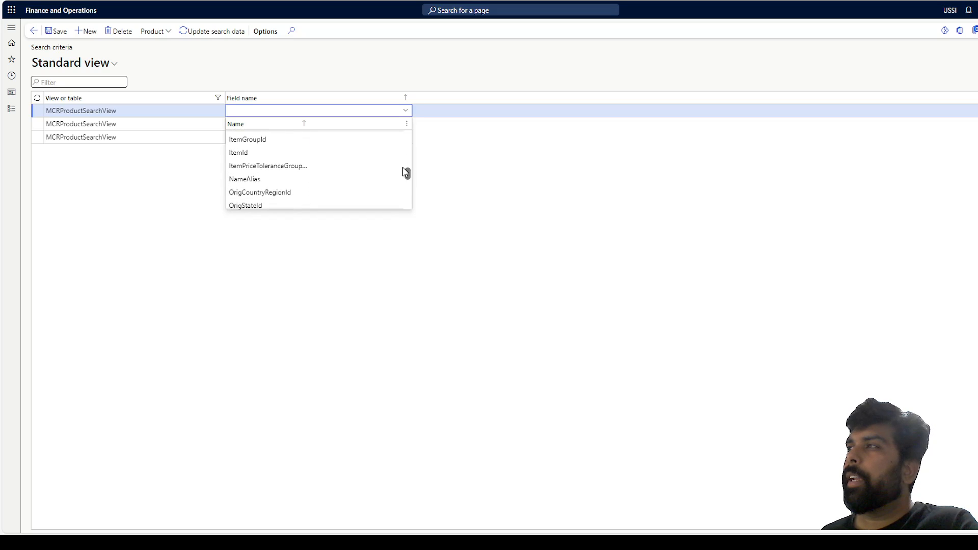
pyautogui.click(244, 179)
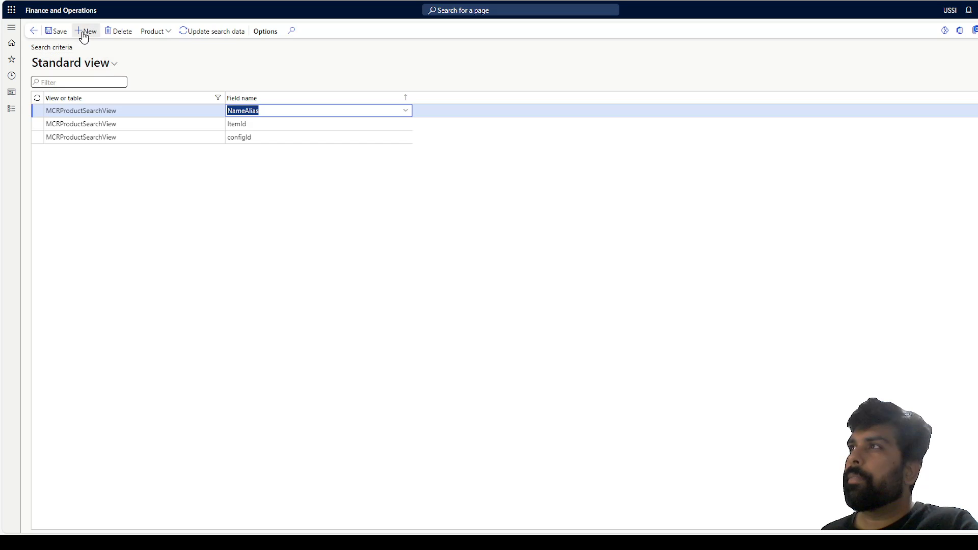
pyautogui.click(86, 30)
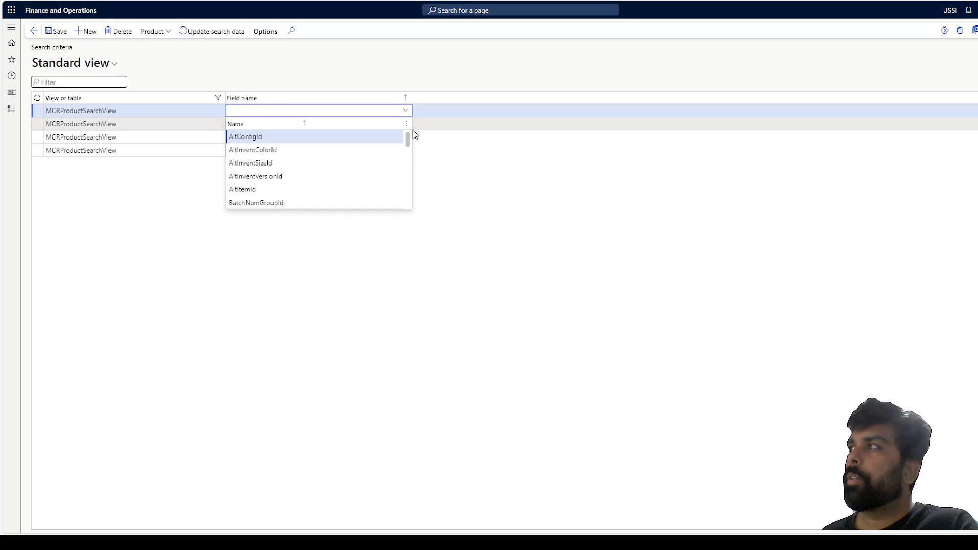
pyautogui.scroll(-3)
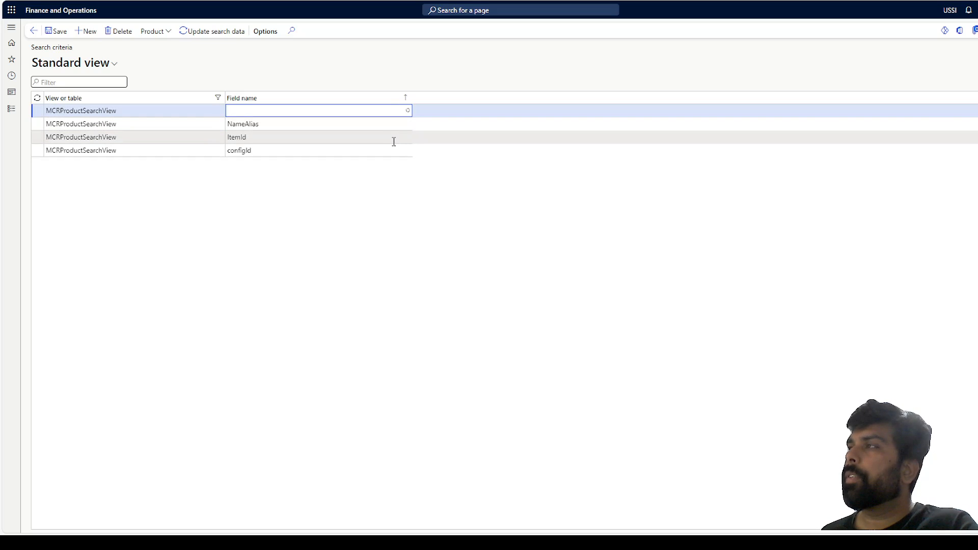
pyautogui.click(318, 110)
pyautogui.write('SearchName')
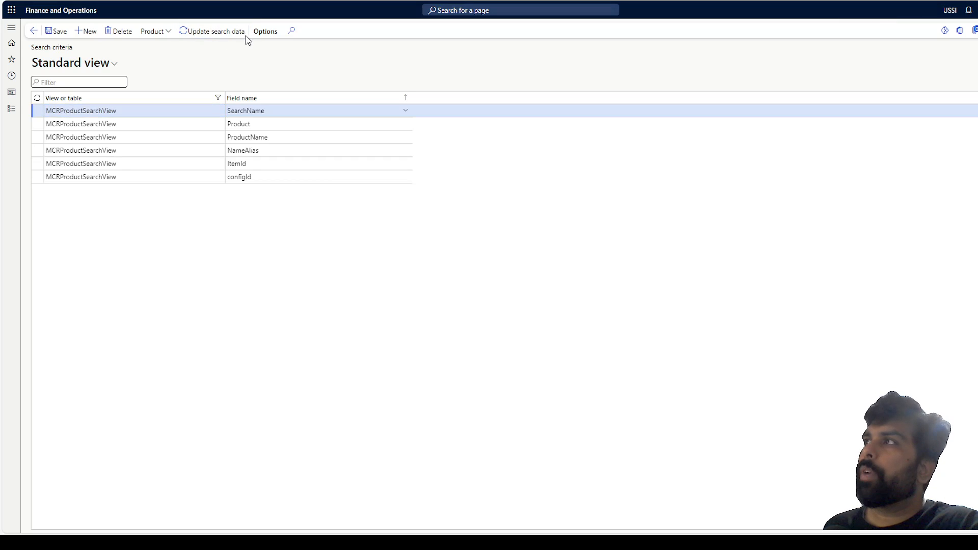
pyautogui.click(215, 31)
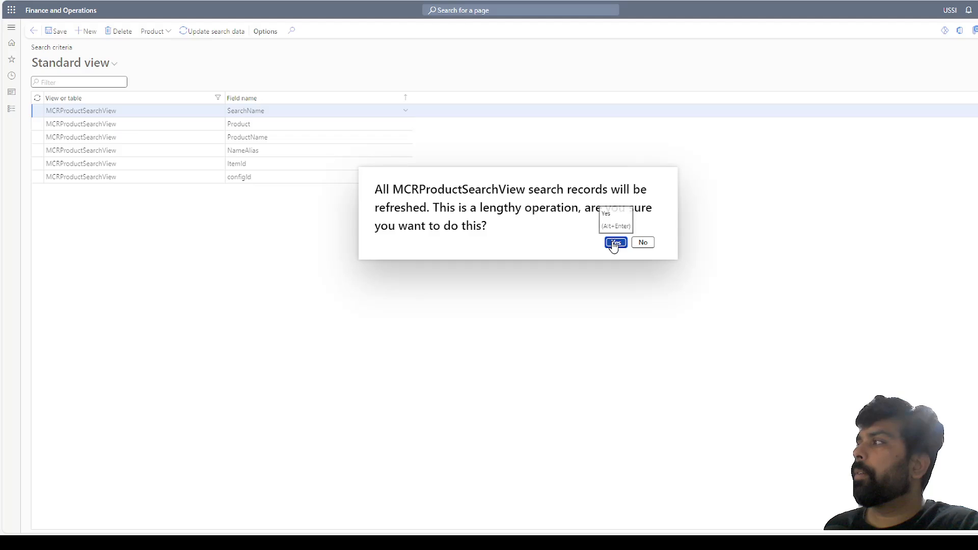
# Step: Confirm the product search data refresh twice, then go to Search parameters
pyautogui.click(614, 242)
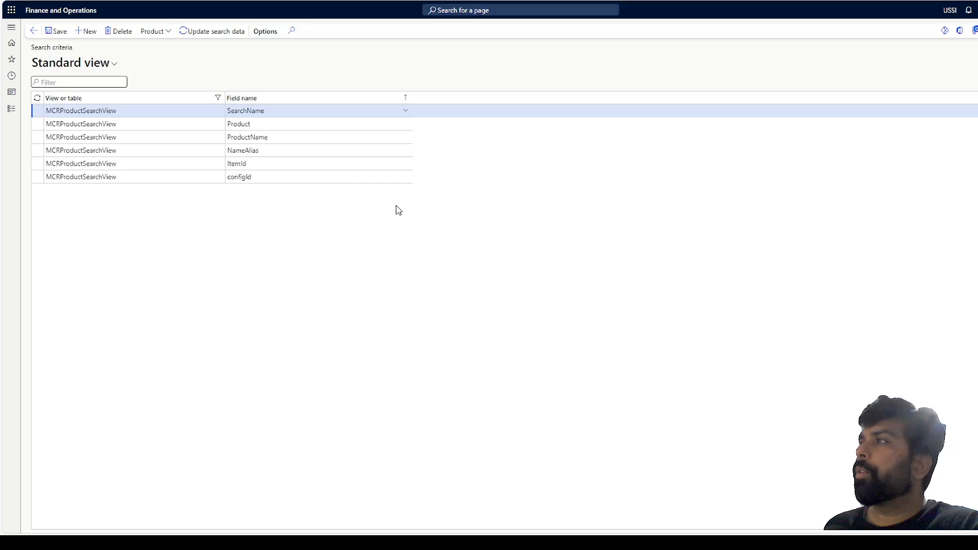
pyautogui.click(215, 31)
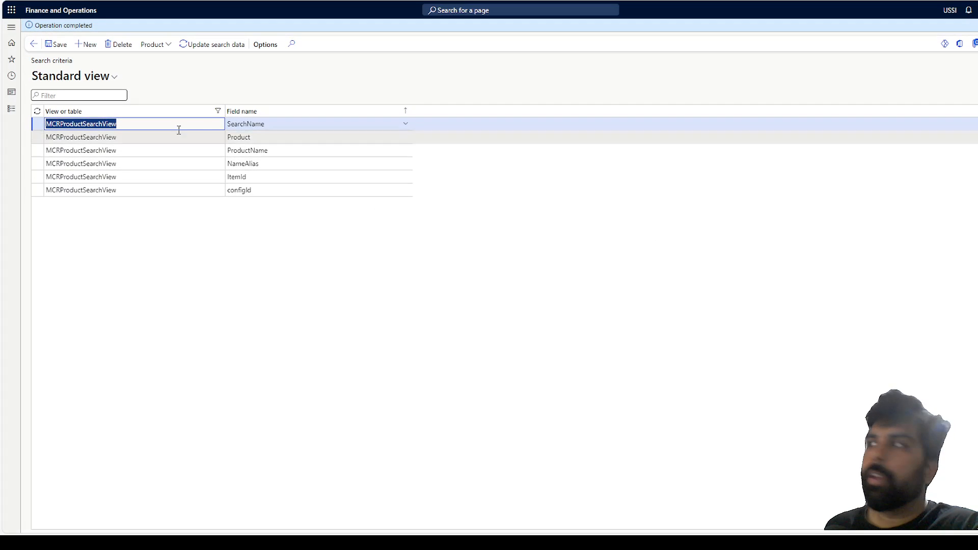
pyautogui.click(215, 44)
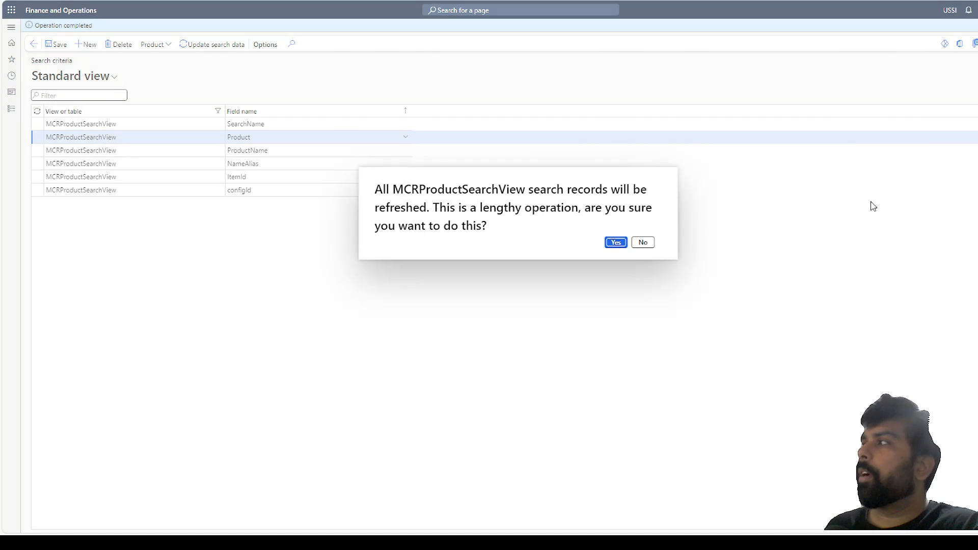
pyautogui.click(615, 242)
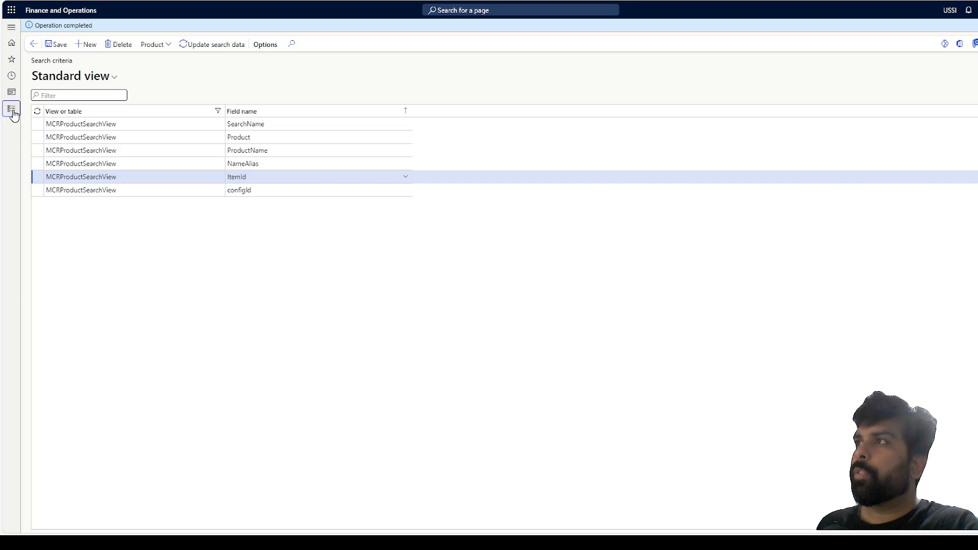
pyautogui.click(11, 114)
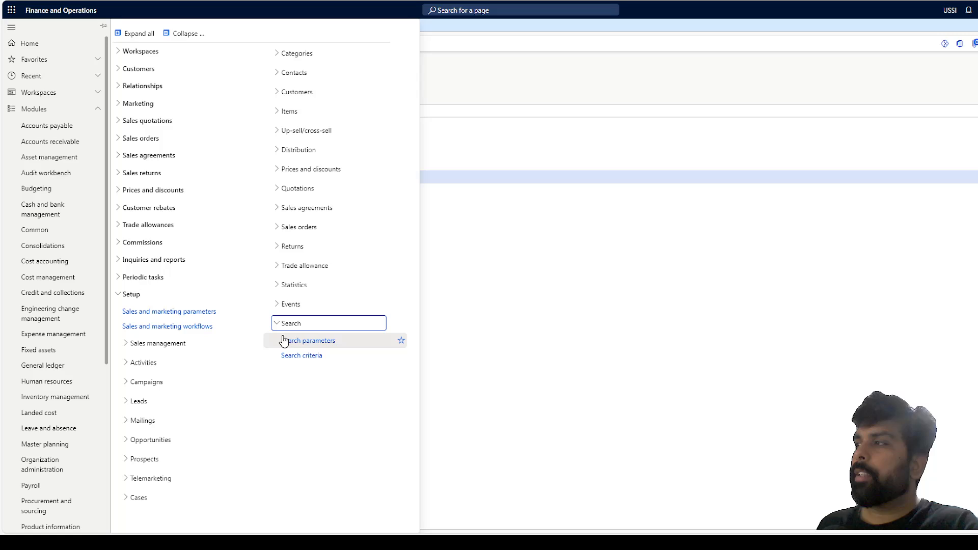
pyautogui.click(301, 355)
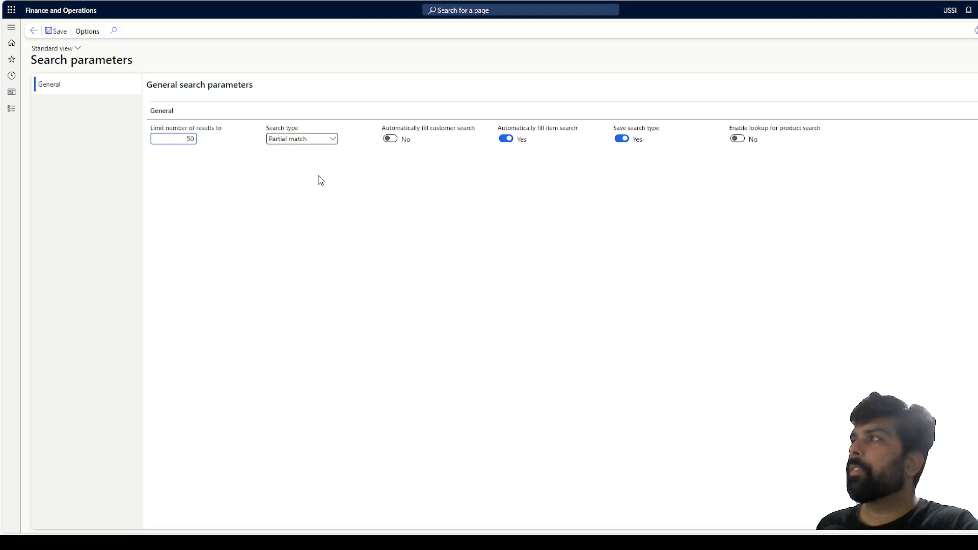
# Step: Set Search type to Partial match, enable product search lookup, and open All purchase orders
pyautogui.click(302, 139)
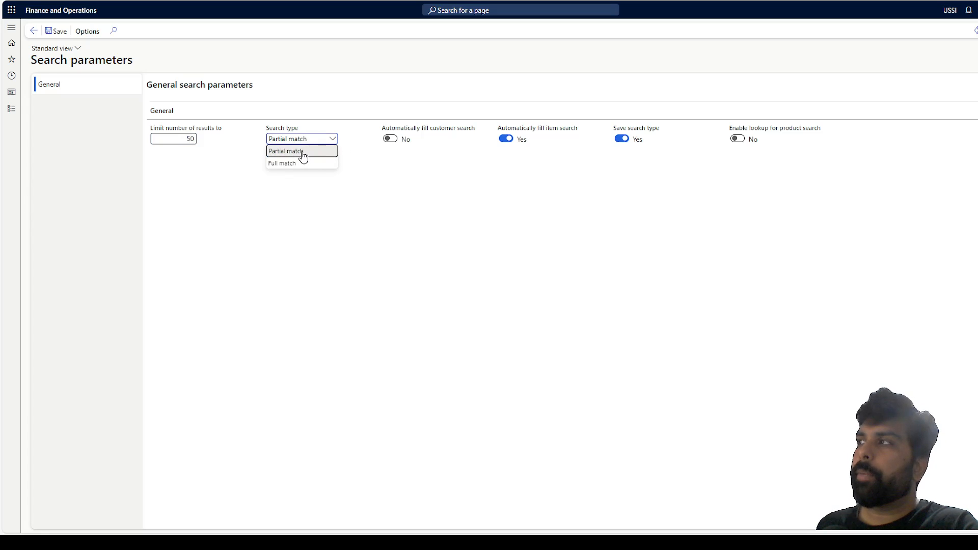
pyautogui.click(284, 151)
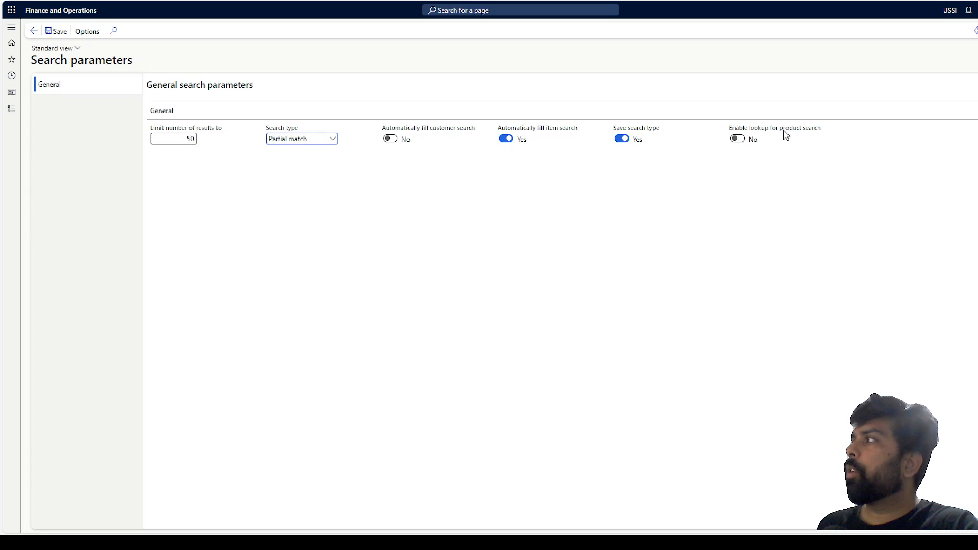
pyautogui.click(736, 139)
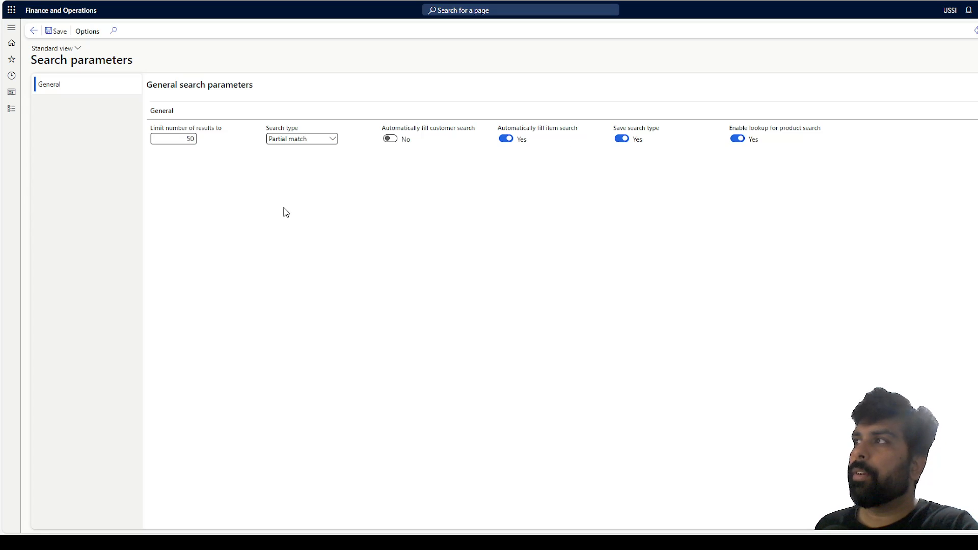
pyautogui.click(174, 138)
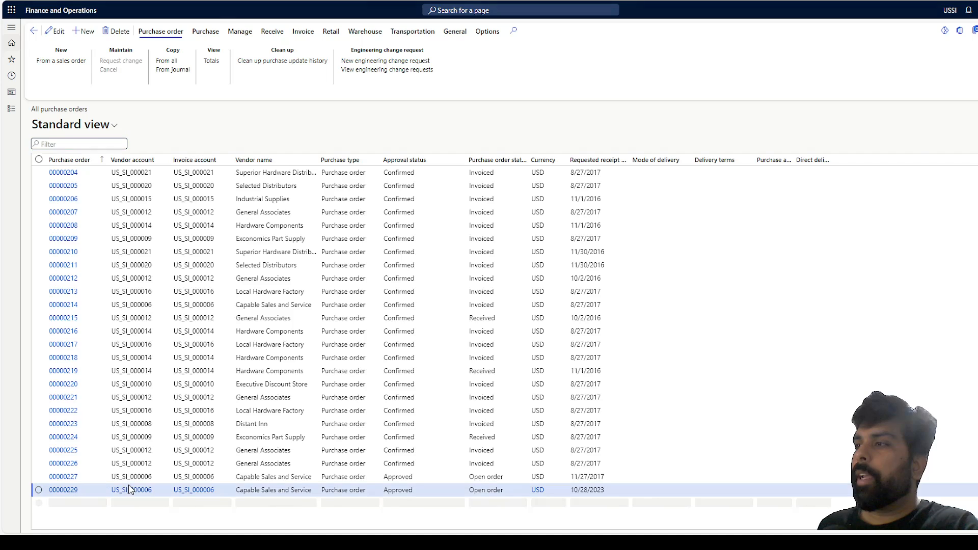
# Step: Add a line to PO 00000229 and enter 'se' to list 50200 Drafting Services
pyautogui.doubleClick(62, 489)
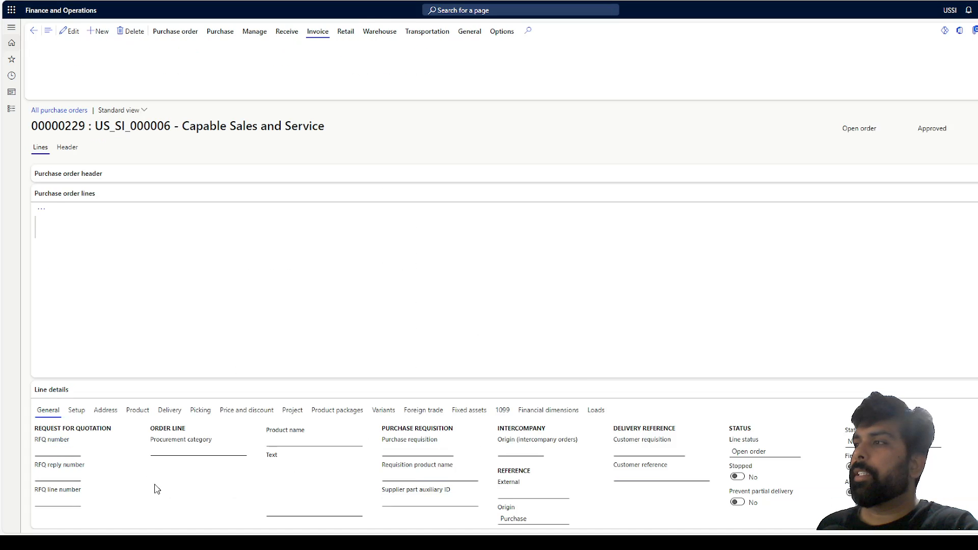
pyautogui.click(317, 31)
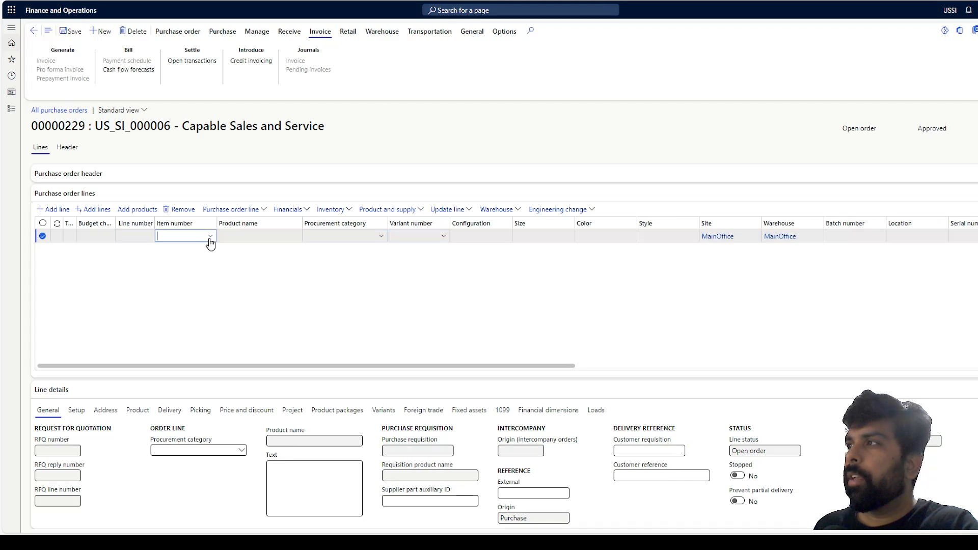
pyautogui.click(211, 236)
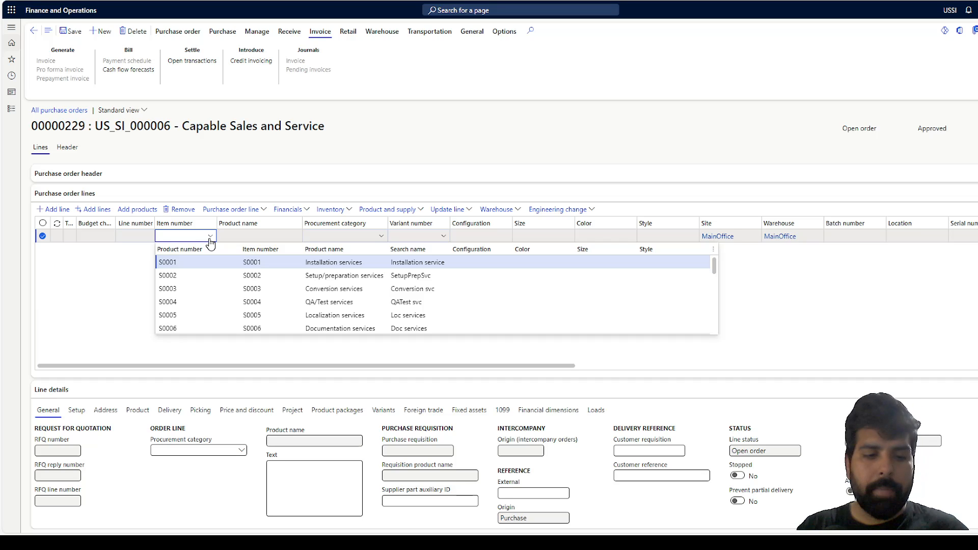
pyautogui.write('ser')
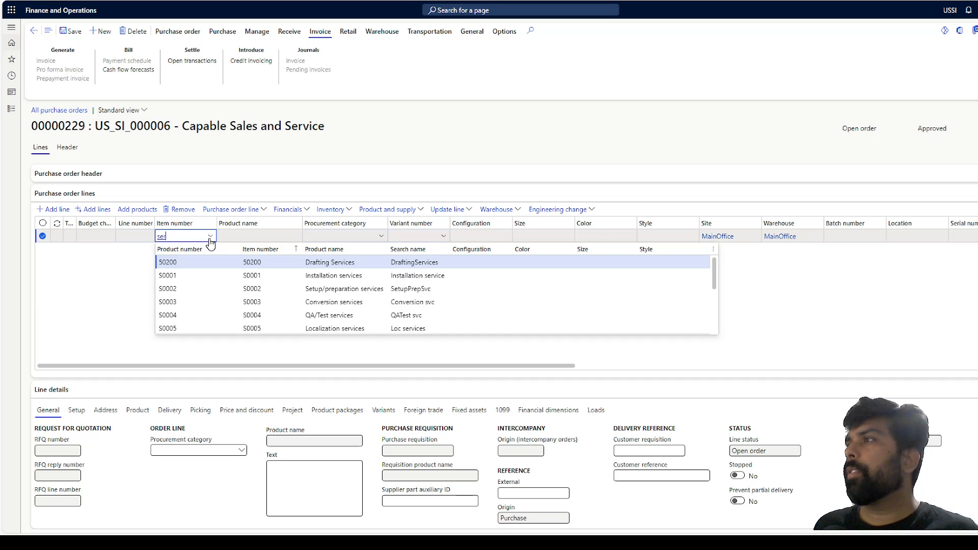